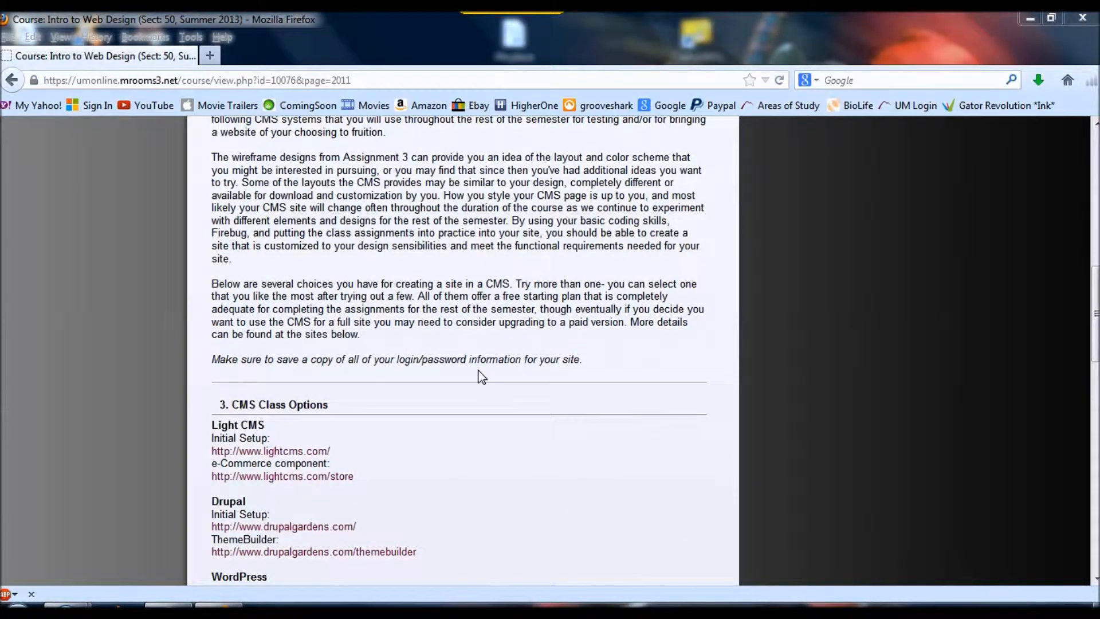
{"action": "mouse_move", "coordinate": [372, 398]}
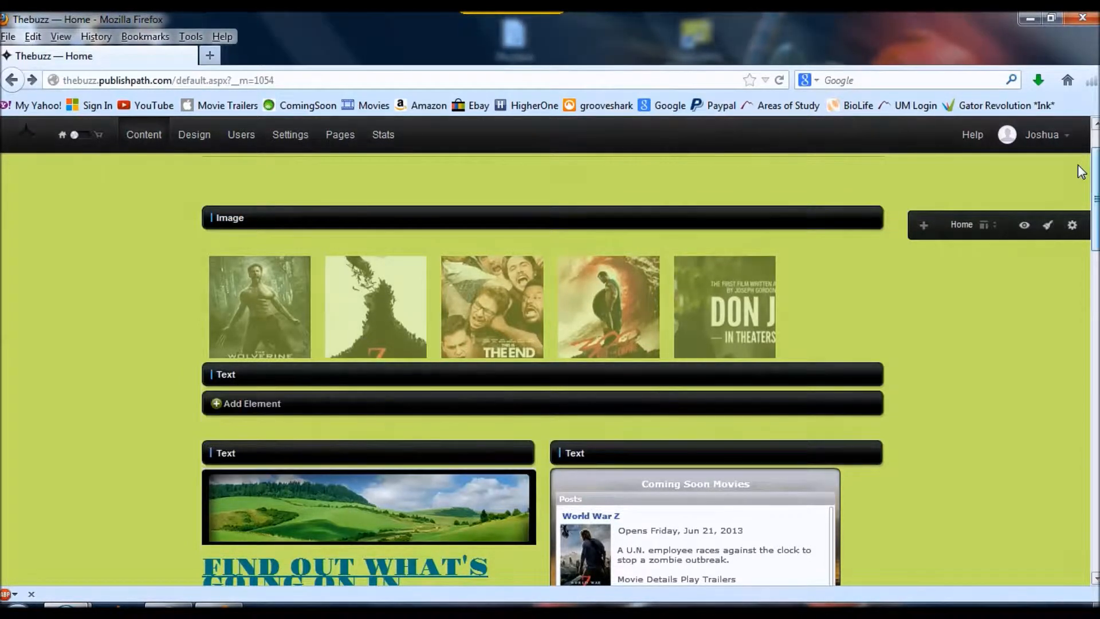
{"action": "scroll", "scroll_direction": "up", "scroll_amount": 3}
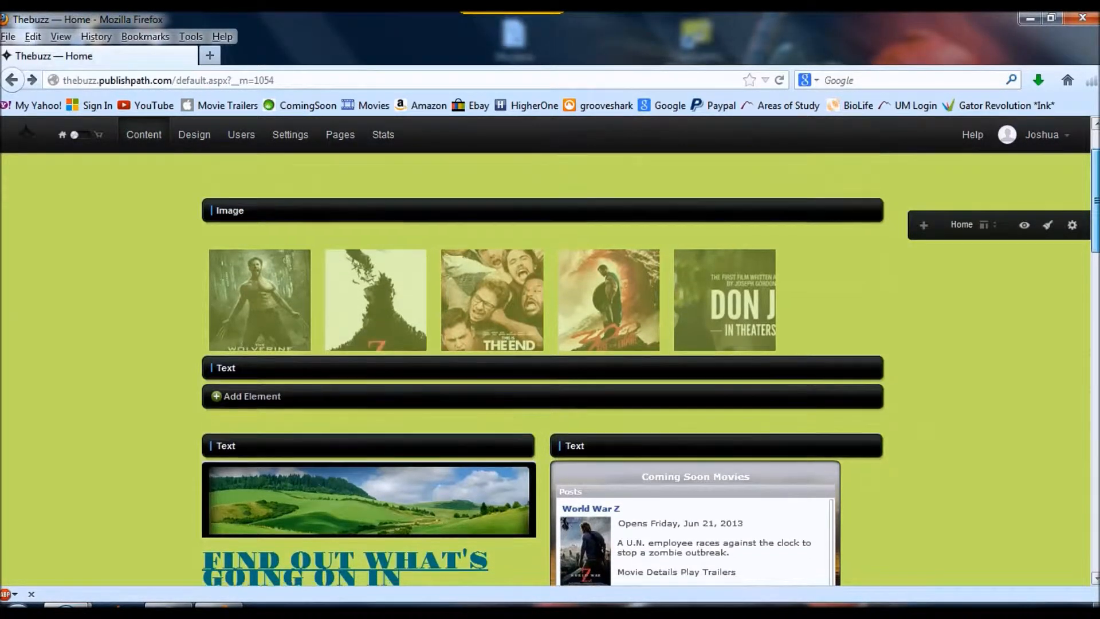
{"action": "scroll", "scroll_direction": "down", "scroll_amount": 3}
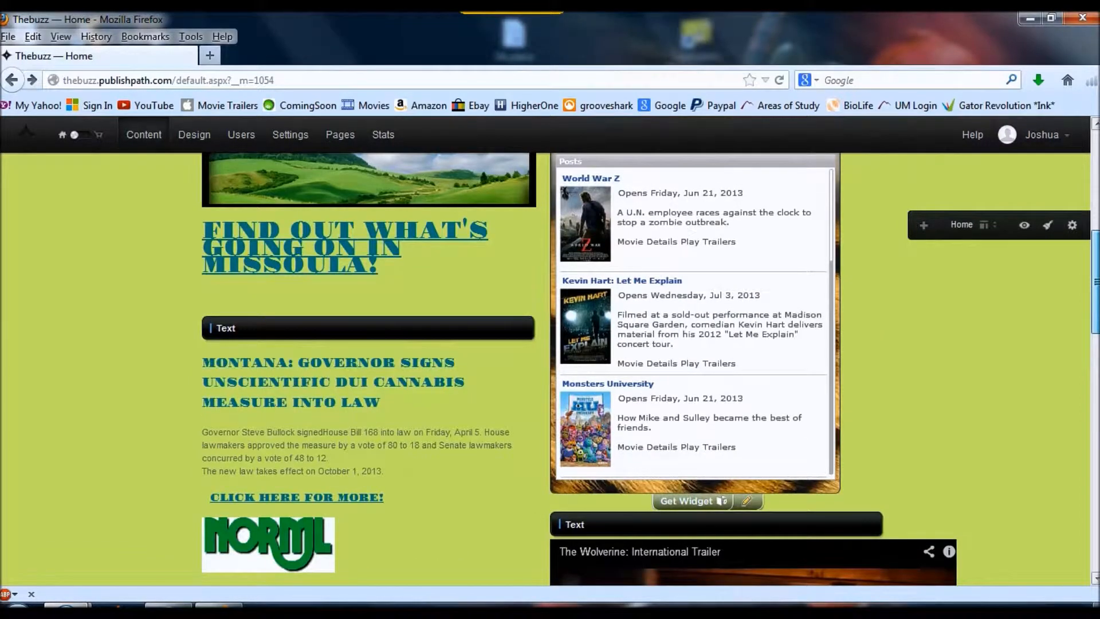
{"action": "scroll", "scroll_direction": "down", "scroll_amount": 3}
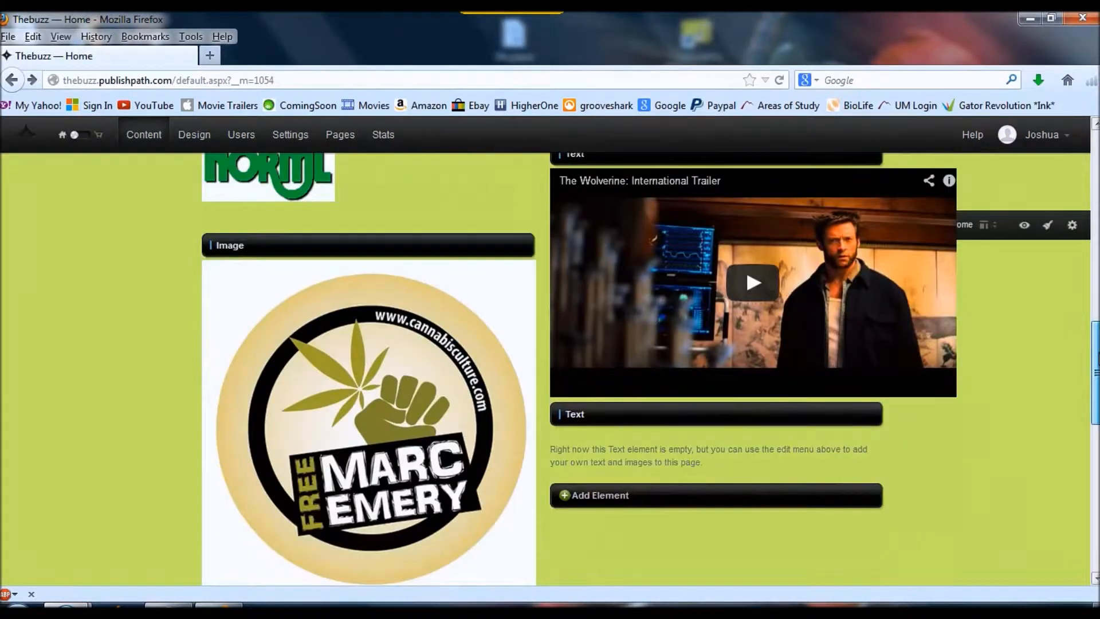
{"action": "scroll", "scroll_direction": "up", "scroll_amount": 3}
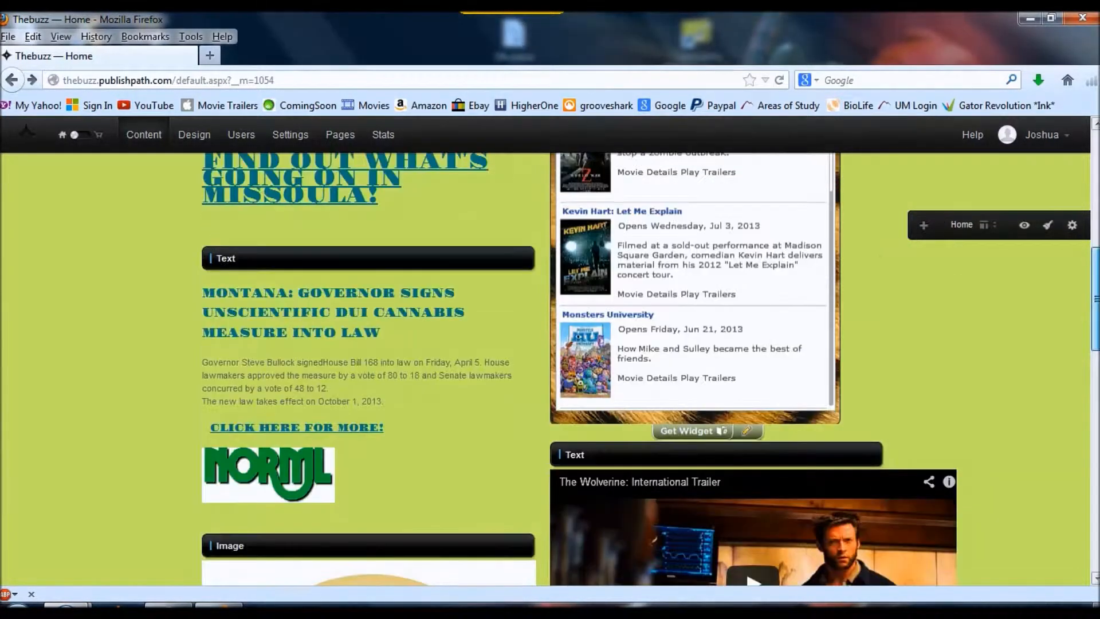
{"action": "scroll", "scroll_direction": "up", "scroll_amount": 3}
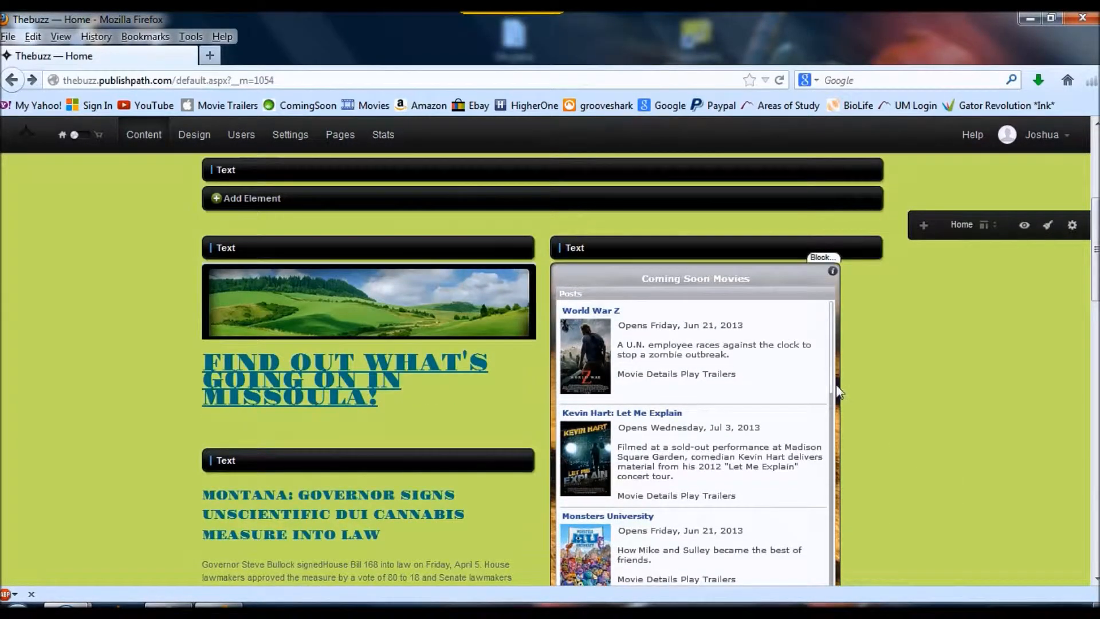
{"action": "scroll", "scroll_direction": "down", "scroll_amount": 3}
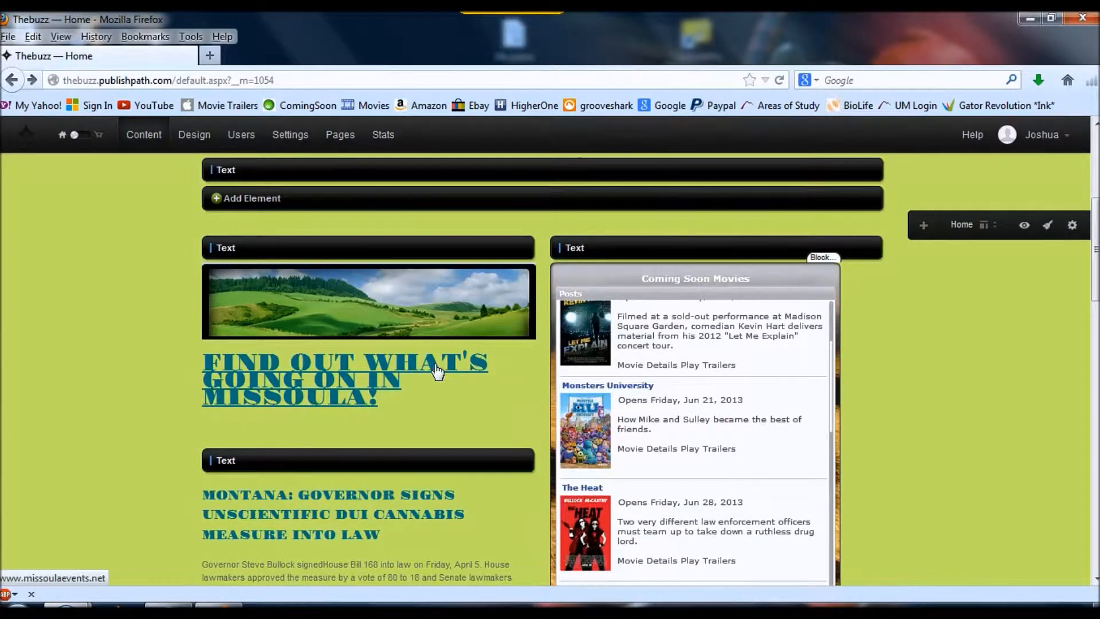
{"action": "mouse_move", "coordinate": [528, 360]}
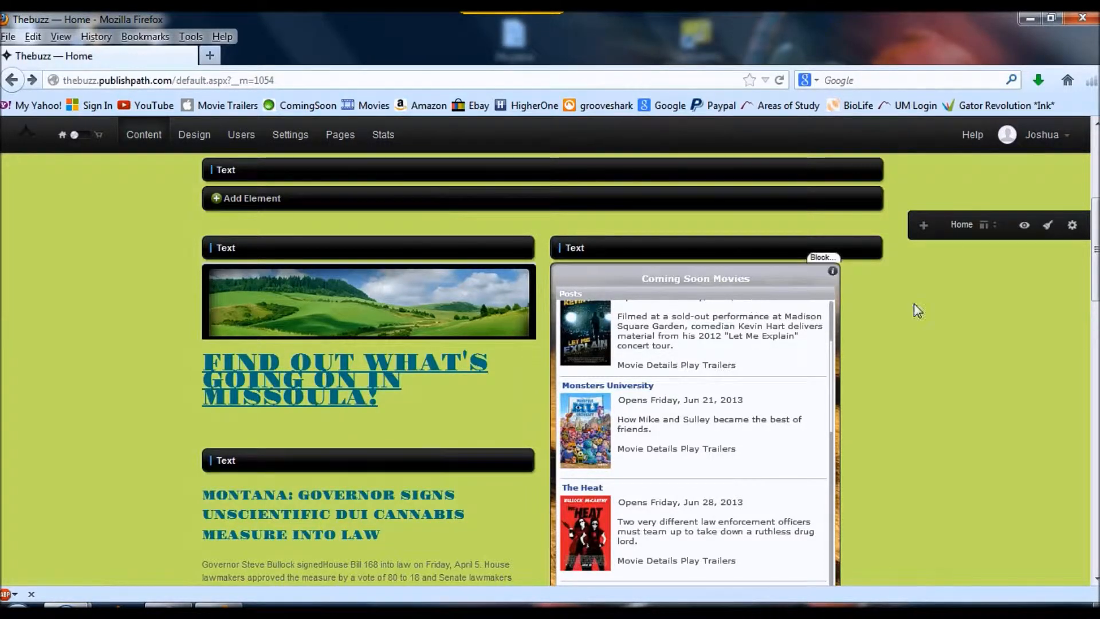
{"action": "scroll", "scroll_direction": "down", "scroll_amount": 3}
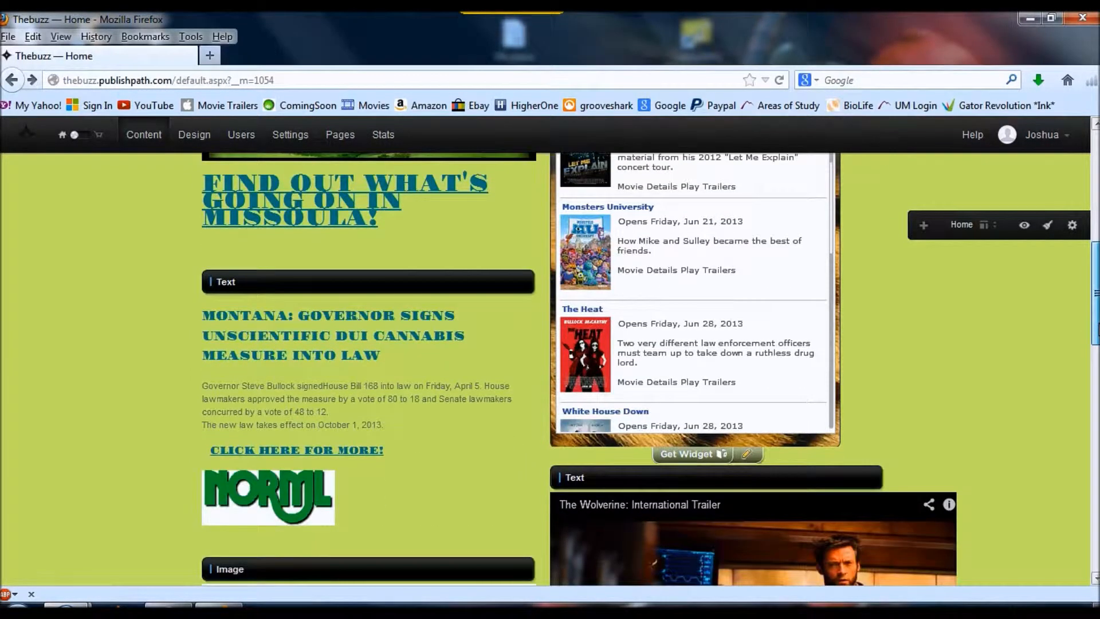
{"action": "scroll", "scroll_direction": "down", "scroll_amount": 3}
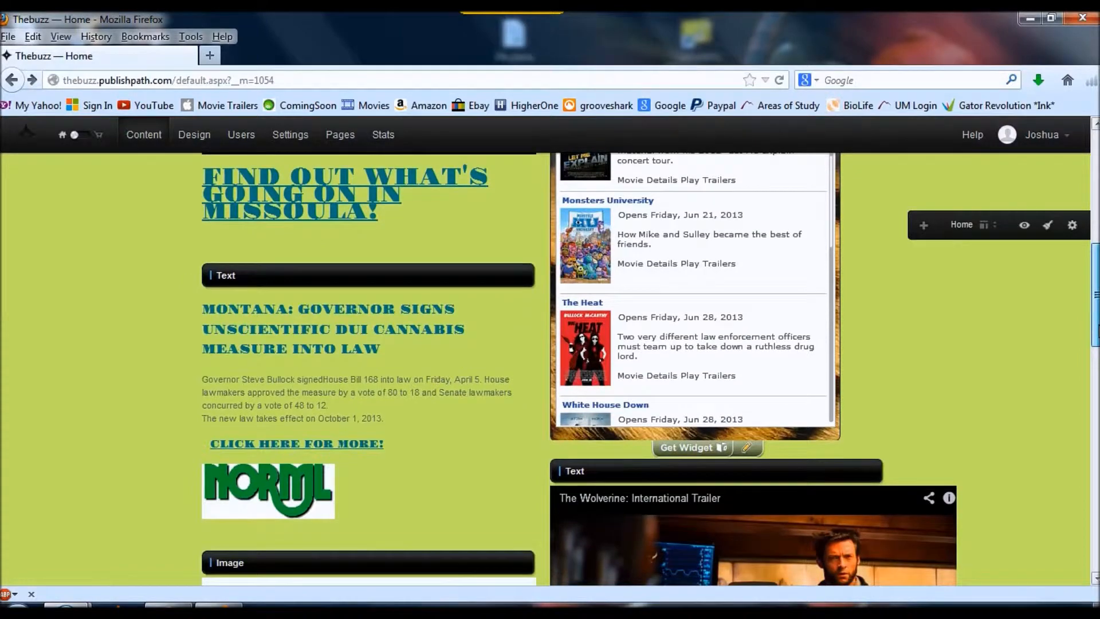
{"action": "scroll", "scroll_direction": "up", "scroll_amount": 3}
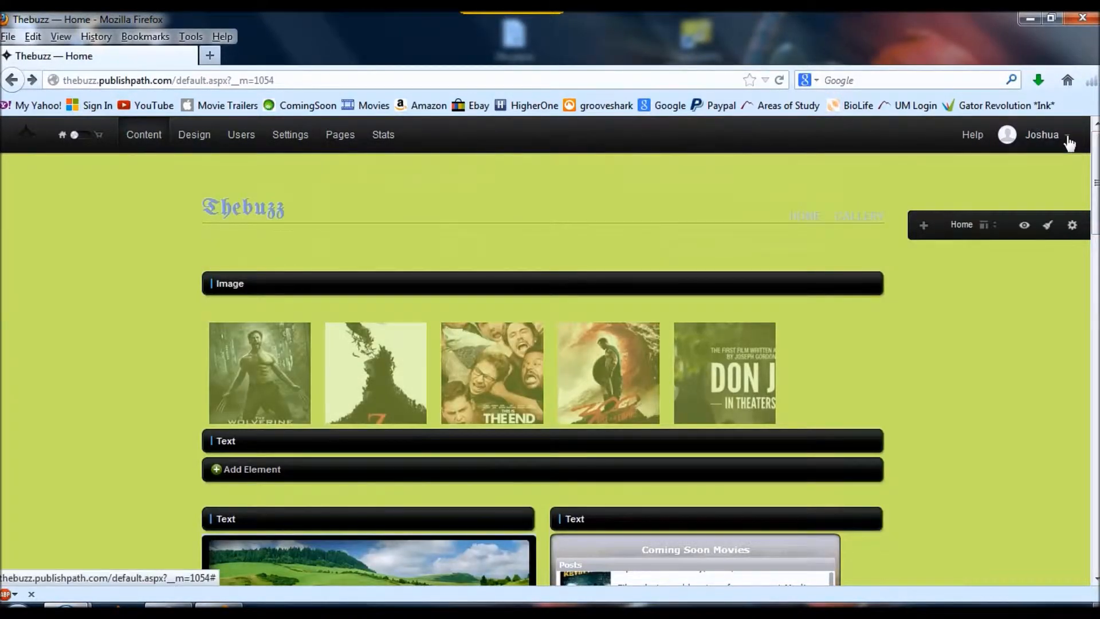
{"action": "mouse_move", "coordinate": [1038, 193]}
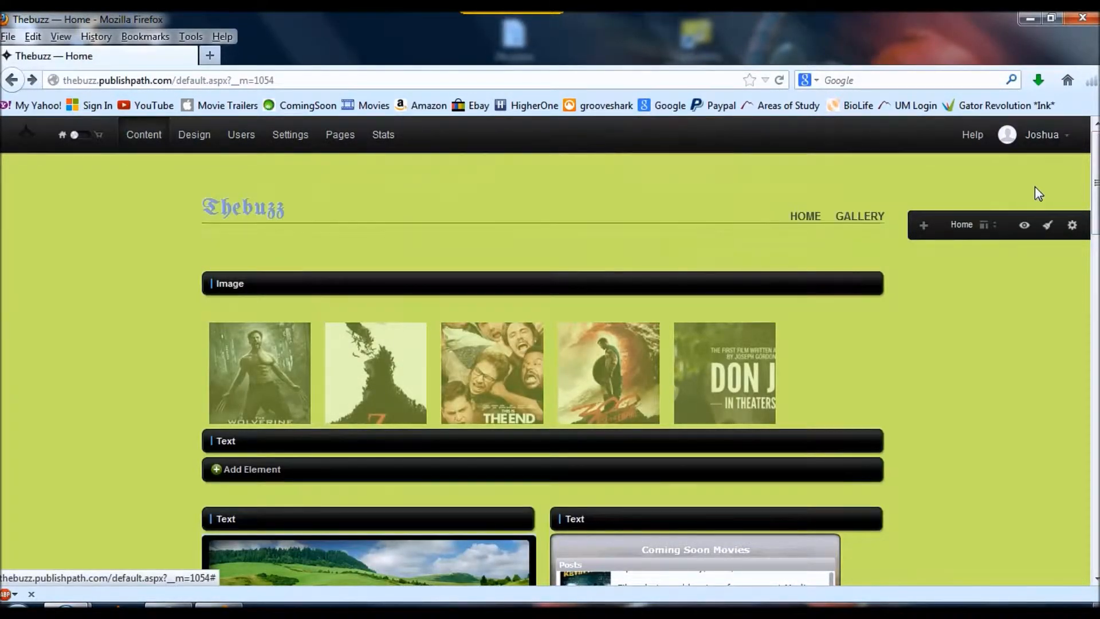
{"action": "mouse_move", "coordinate": [288, 214]}
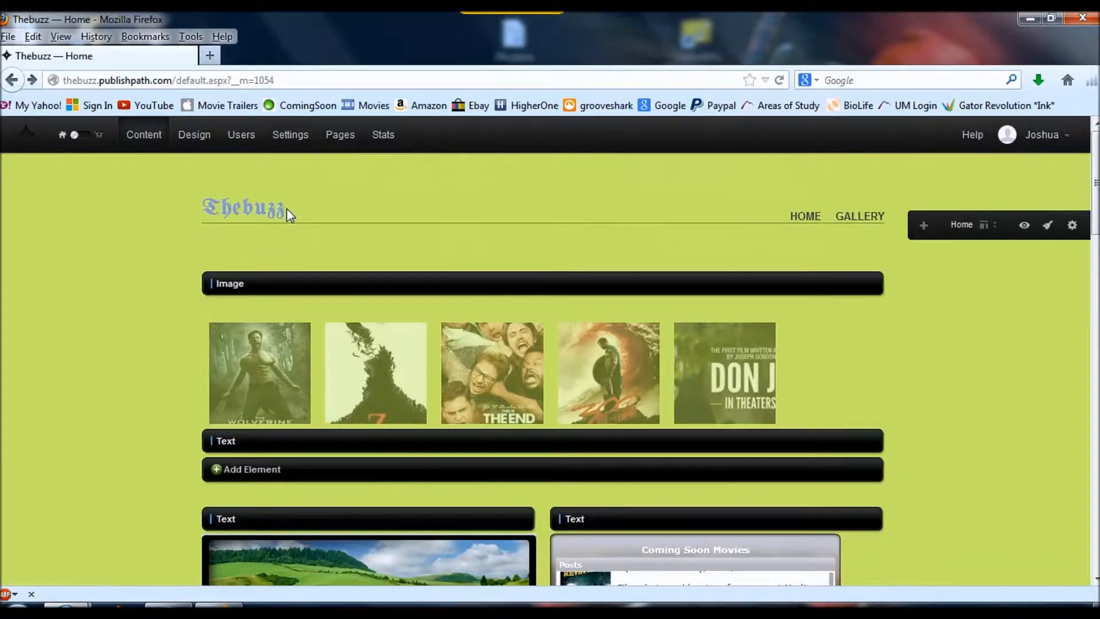
{"action": "mouse_move", "coordinate": [752, 246]}
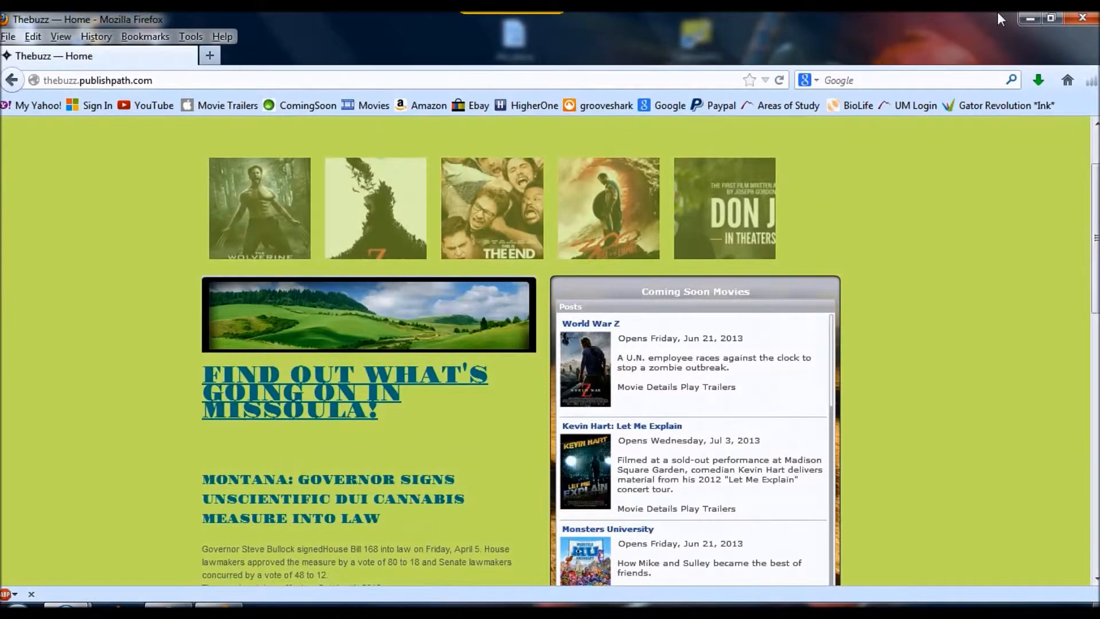
{"action": "mouse_move", "coordinate": [1057, 144]}
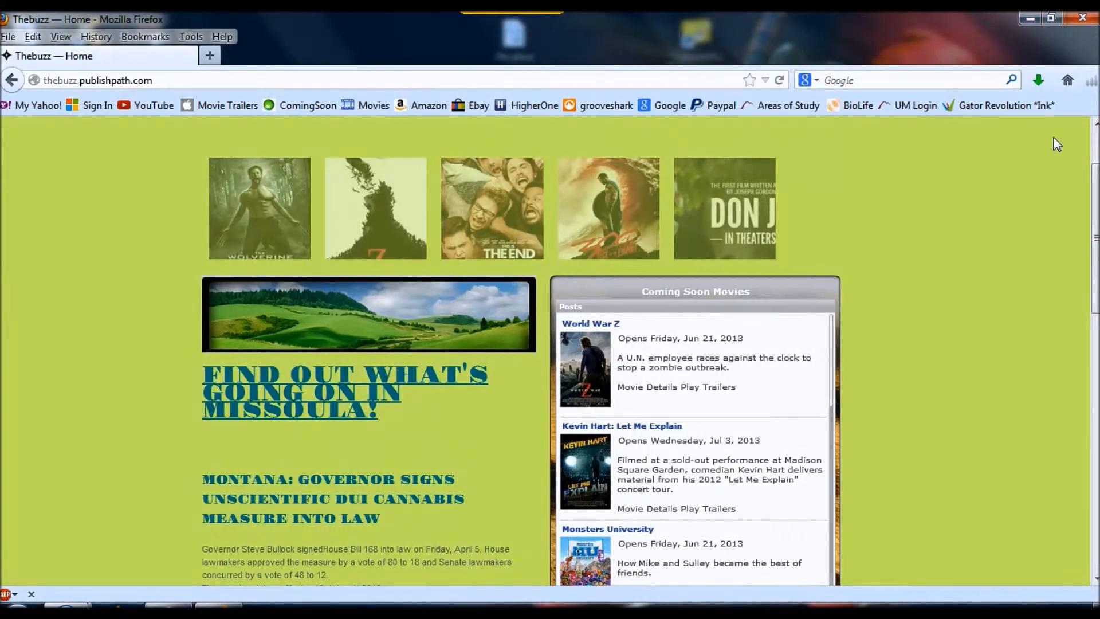
{"action": "scroll", "scroll_direction": "up", "scroll_amount": 3}
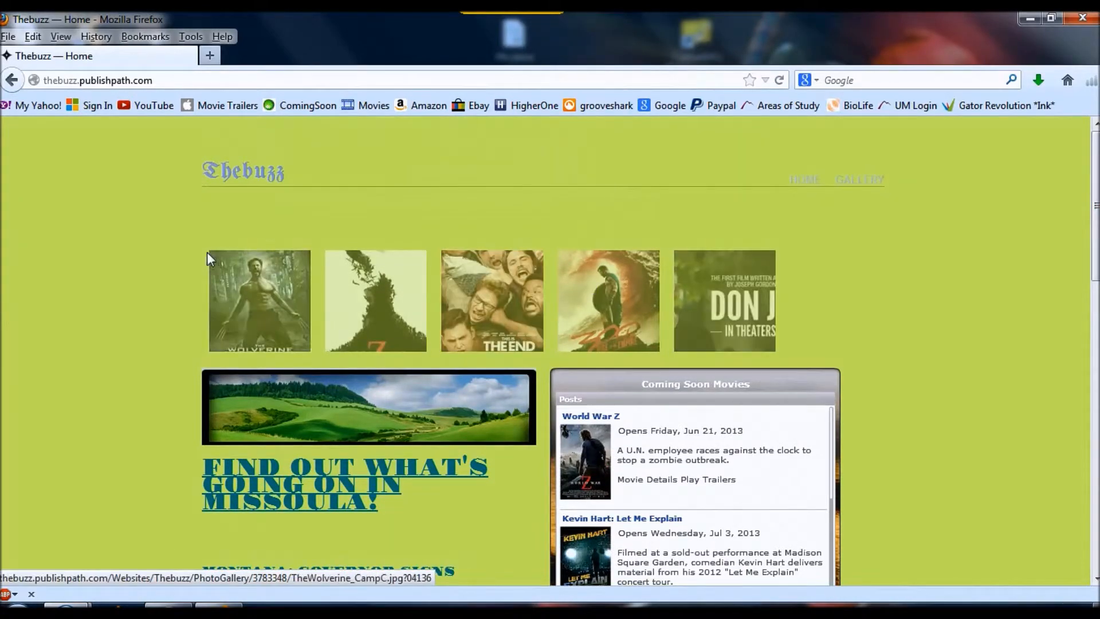
{"action": "scroll", "scroll_direction": "down", "scroll_amount": 3}
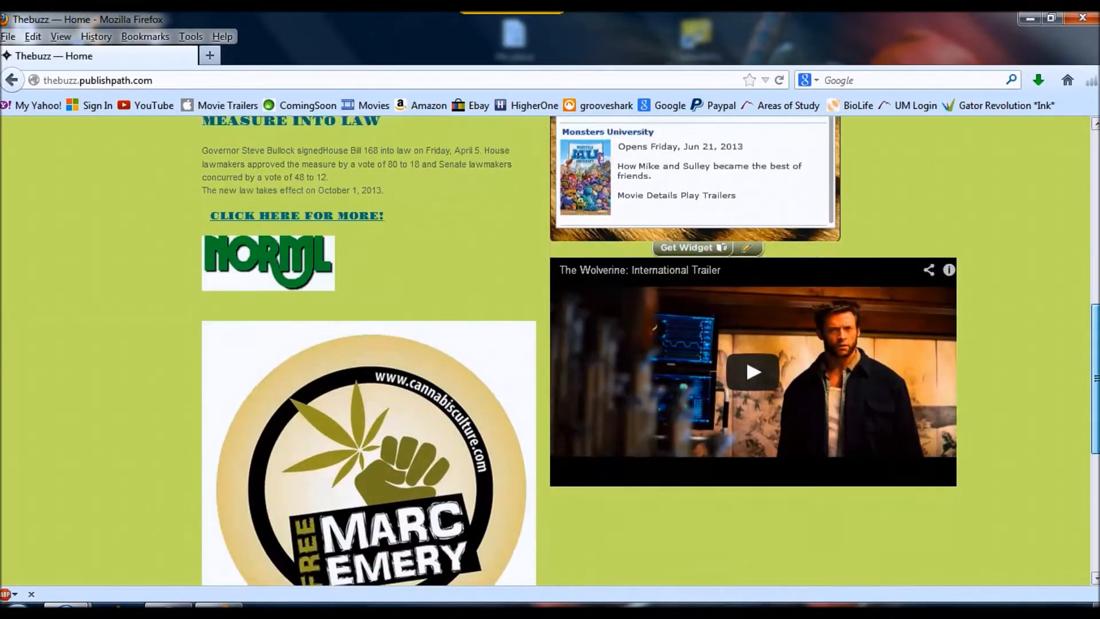
{"action": "scroll", "scroll_direction": "up", "scroll_amount": 3}
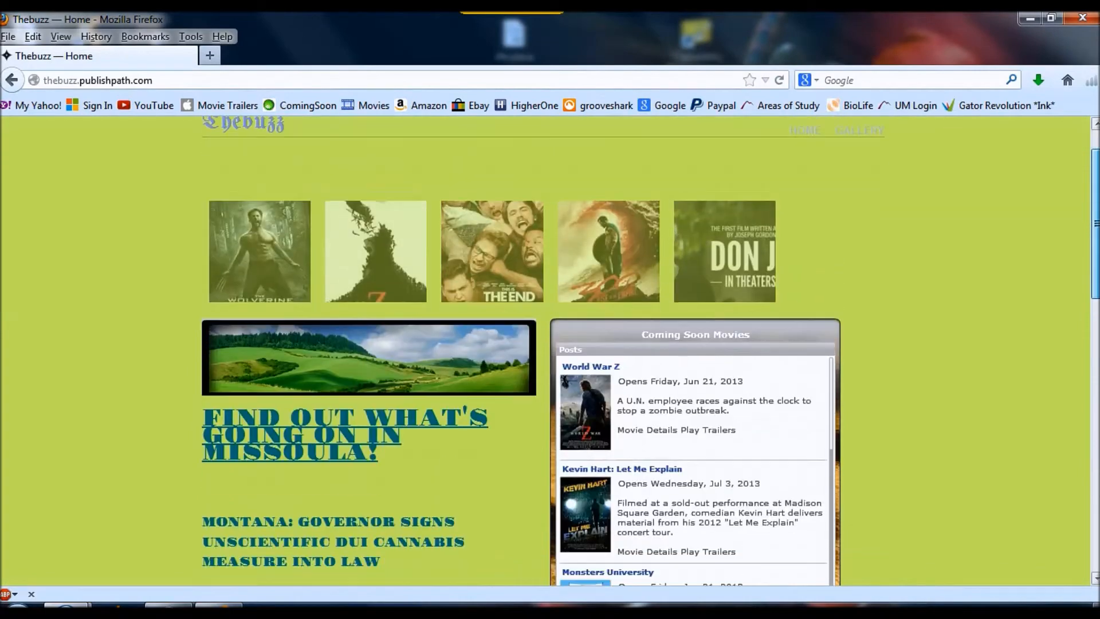
{"action": "scroll", "scroll_direction": "up", "scroll_amount": 3}
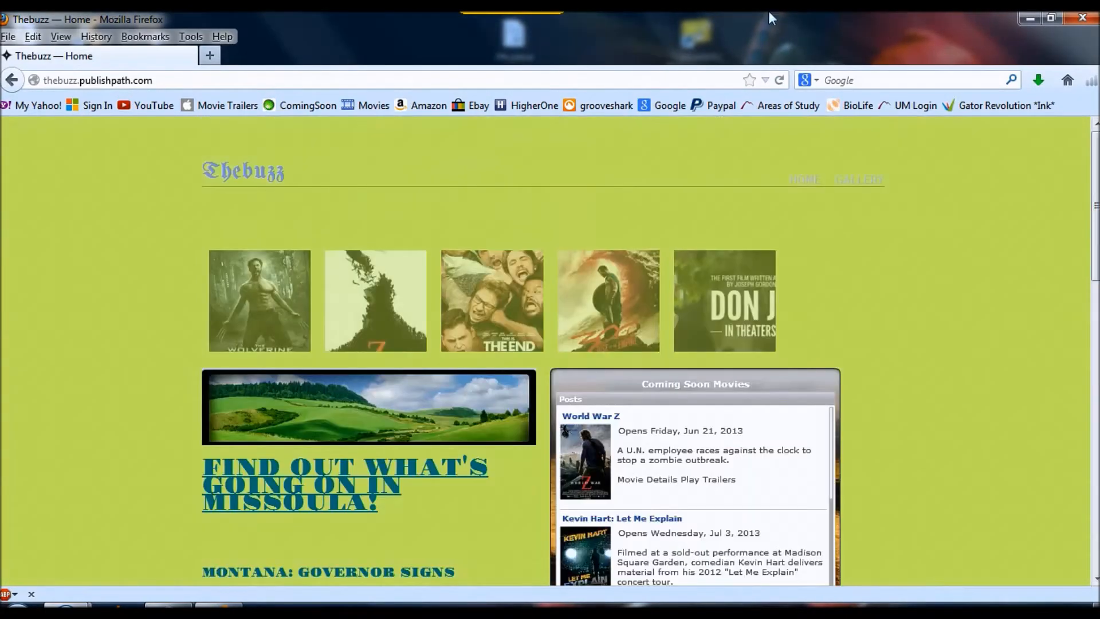